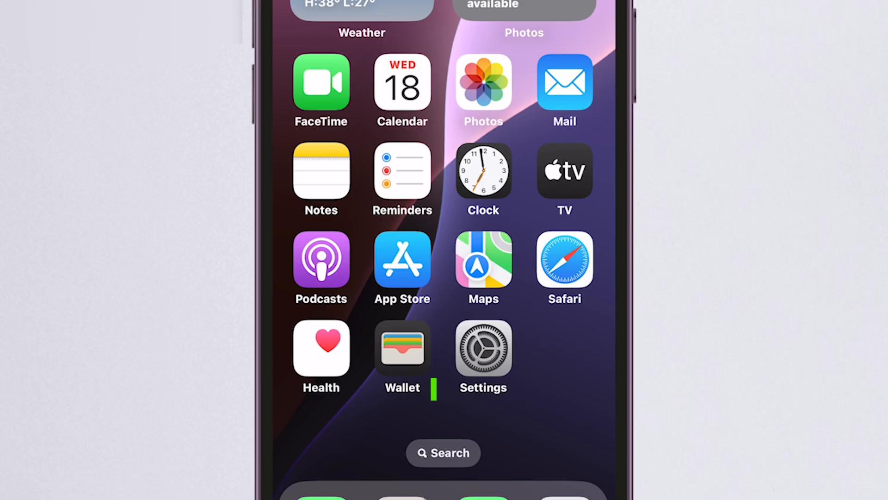
- Open Settings and view Software Update, showing iOS 18.5 up to date
{"action": "left_click", "coordinate": [483, 348]}
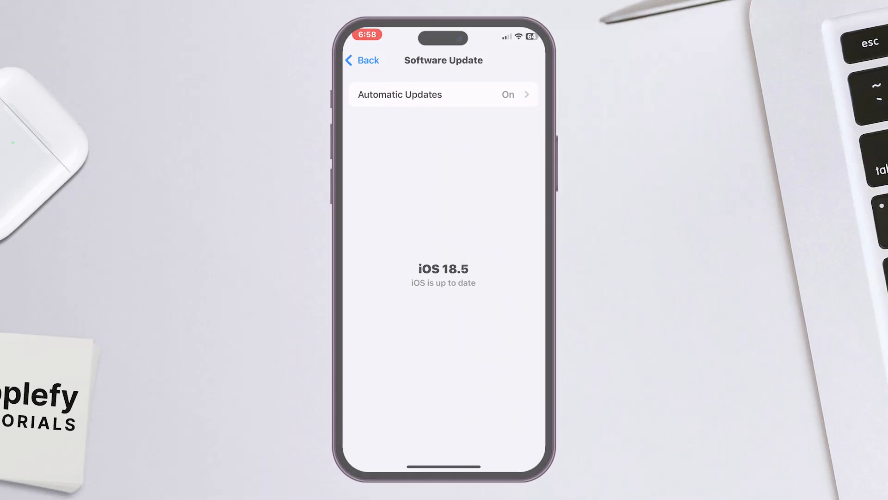
- Go back to the main Settings list and scroll to Face ID & Passcode
{"action": "left_click", "coordinate": [362, 60]}
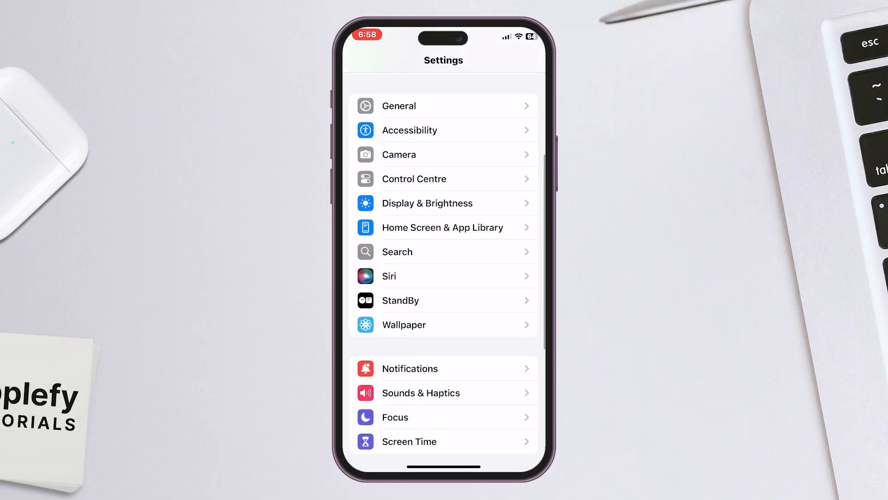
{"action": "scroll", "scroll_direction": "down", "scroll_amount": 3}
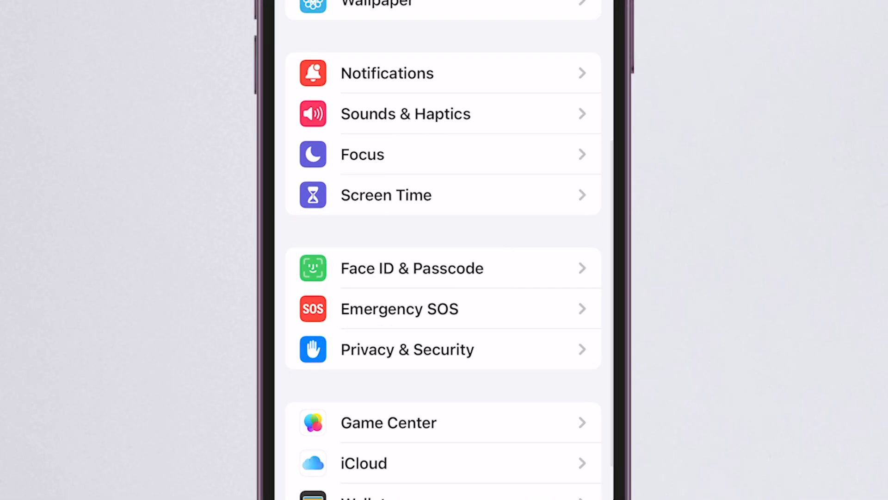
{"action": "left_click", "coordinate": [412, 268]}
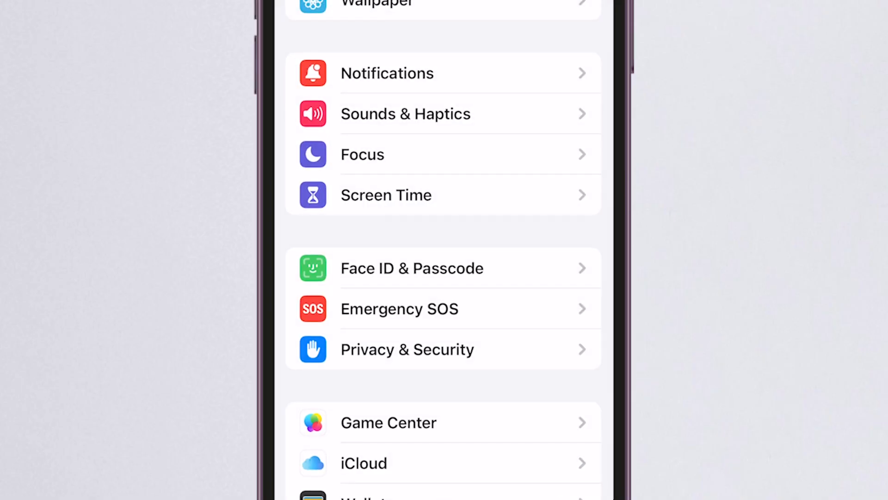
{"action": "left_click", "coordinate": [412, 268]}
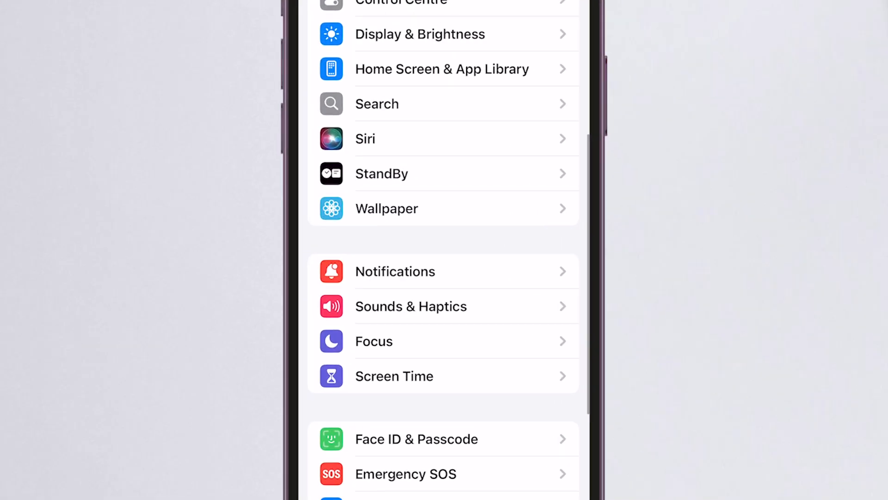
- Open Face ID & Passcode and reset the saved Face ID
{"action": "left_click", "coordinate": [416, 438]}
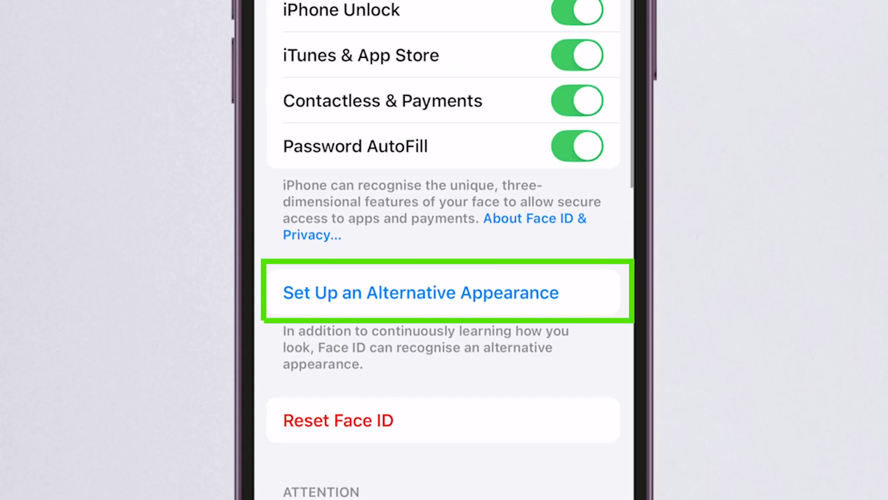
{"action": "left_click", "coordinate": [421, 292]}
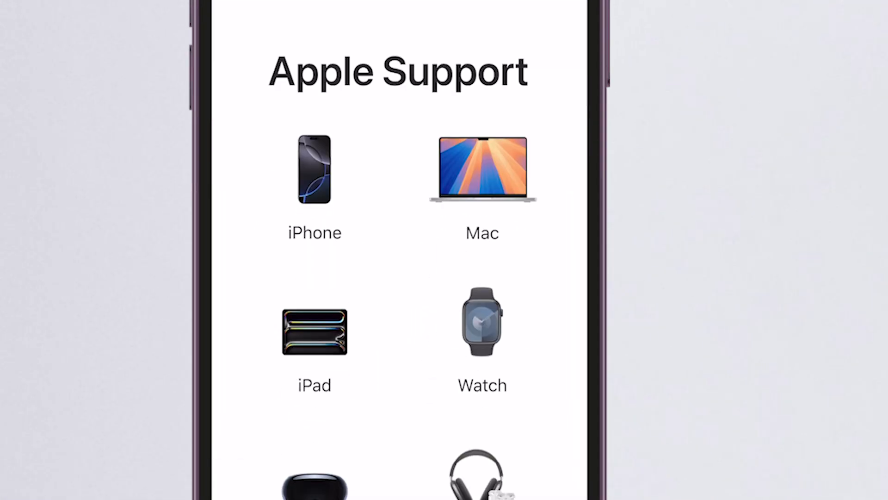
- Choose iPhone under Apple Support and scroll the iPhone Support page
{"action": "left_click", "coordinate": [315, 170]}
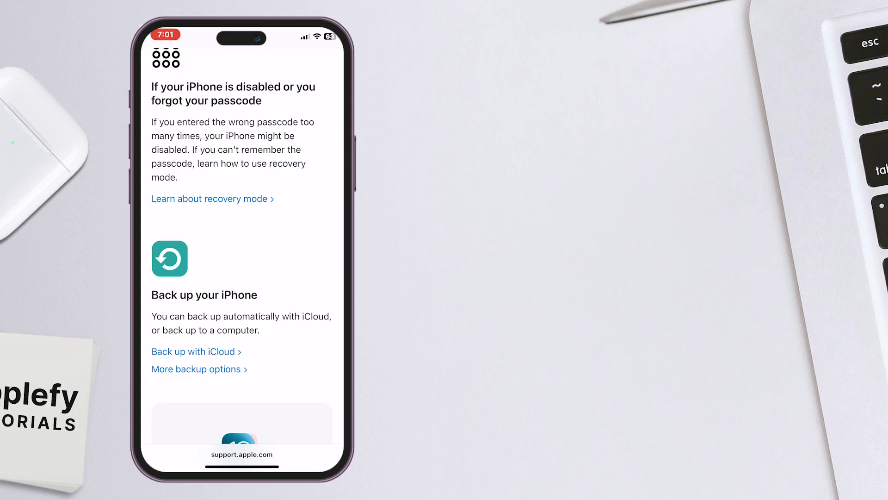
{"action": "scroll", "scroll_direction": "up", "scroll_amount": 3}
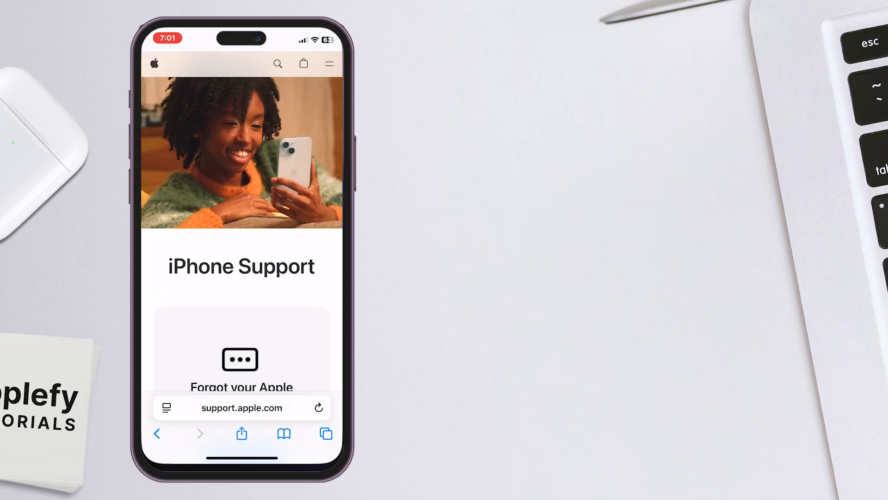